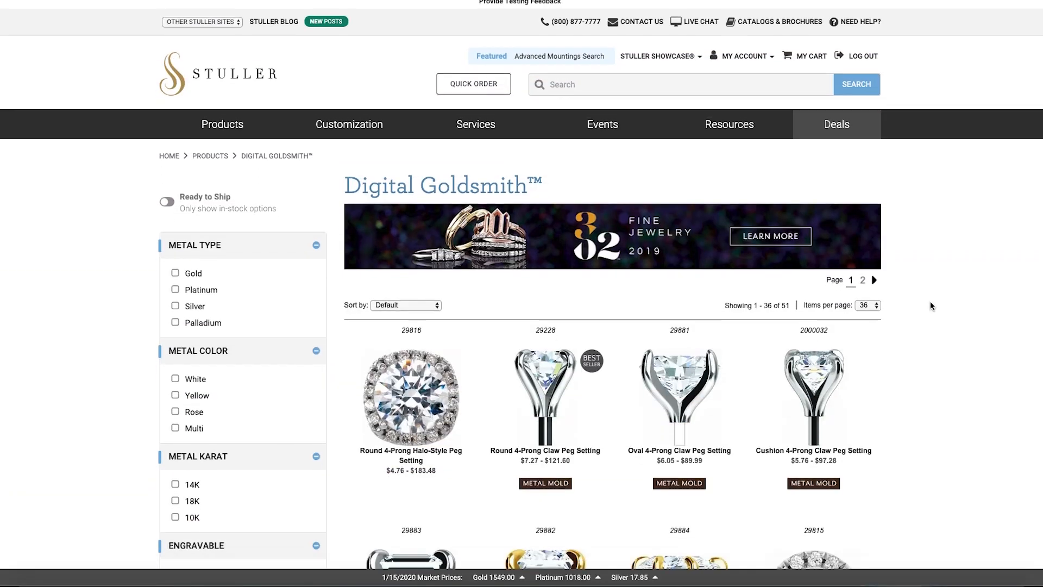
Scroll the product listing past the peg settings down to the shank section
{"action": "scroll", "scroll_direction": "down", "scroll_amount": 3}
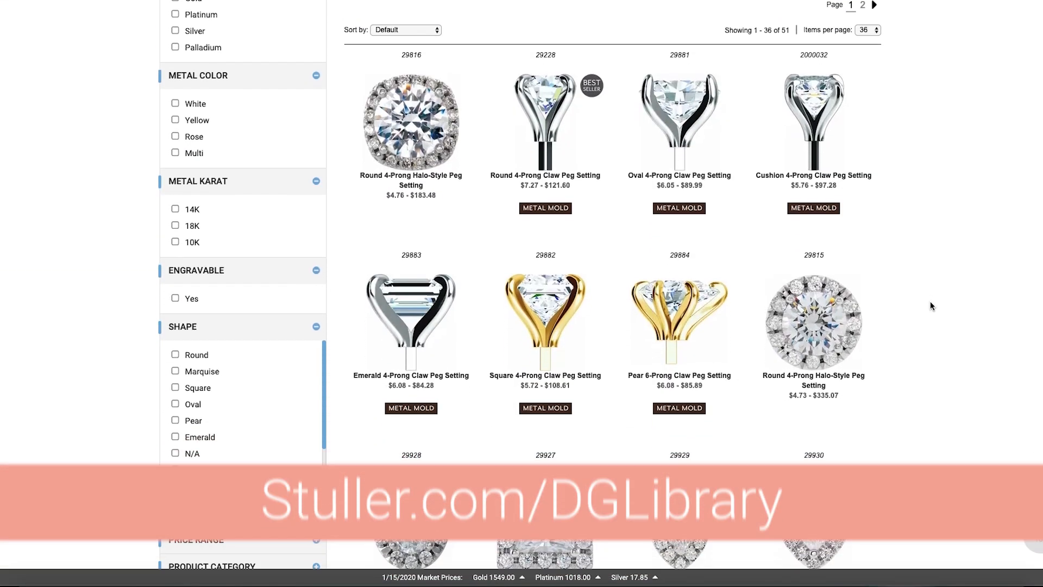
{"action": "scroll", "scroll_direction": "down", "scroll_amount": 3}
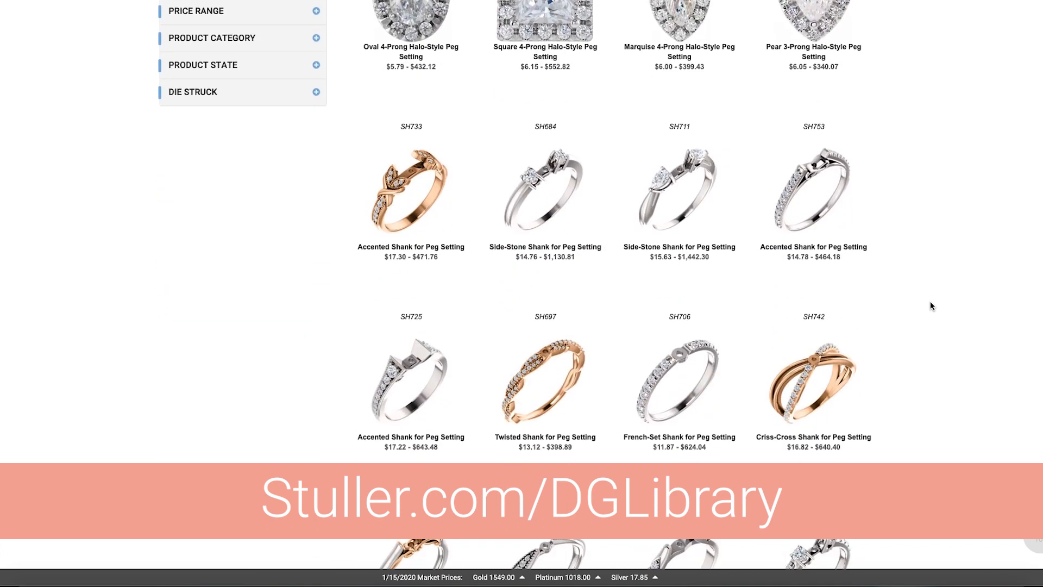
{"action": "scroll", "scroll_direction": "down", "scroll_amount": 3}
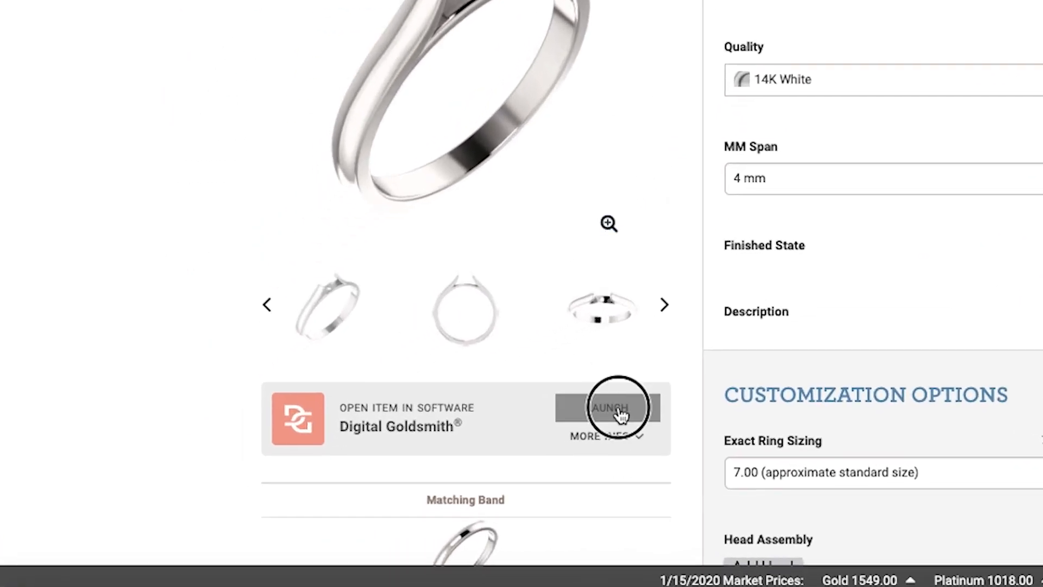
Launch the shank product in Digital Goldsmith from its product page
{"action": "left_click", "coordinate": [613, 409]}
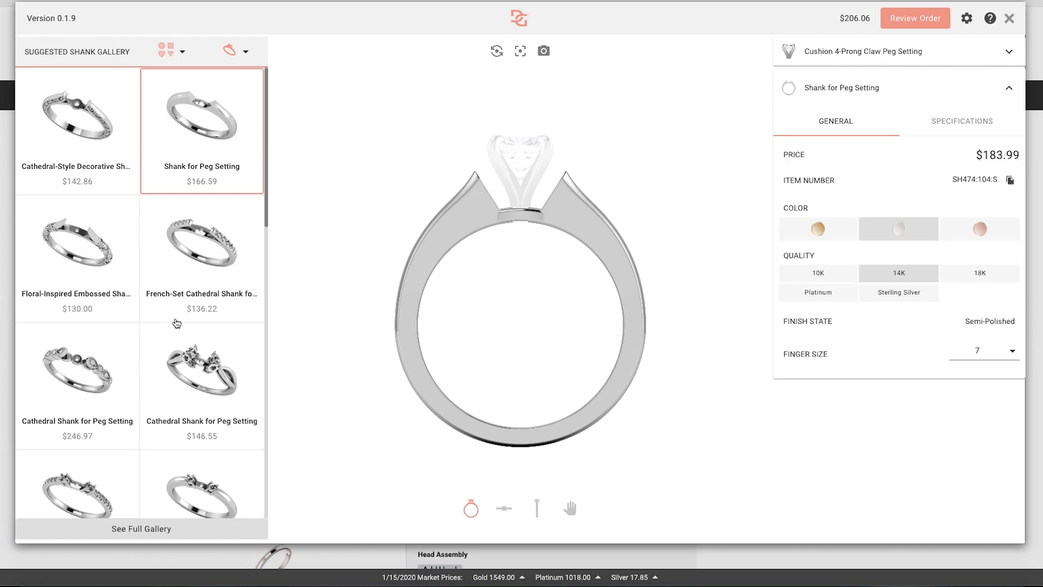
Swap in the French-Set Shank for Peg Setting and choose its Jewelry State option
{"action": "scroll", "scroll_direction": "down", "scroll_amount": 3}
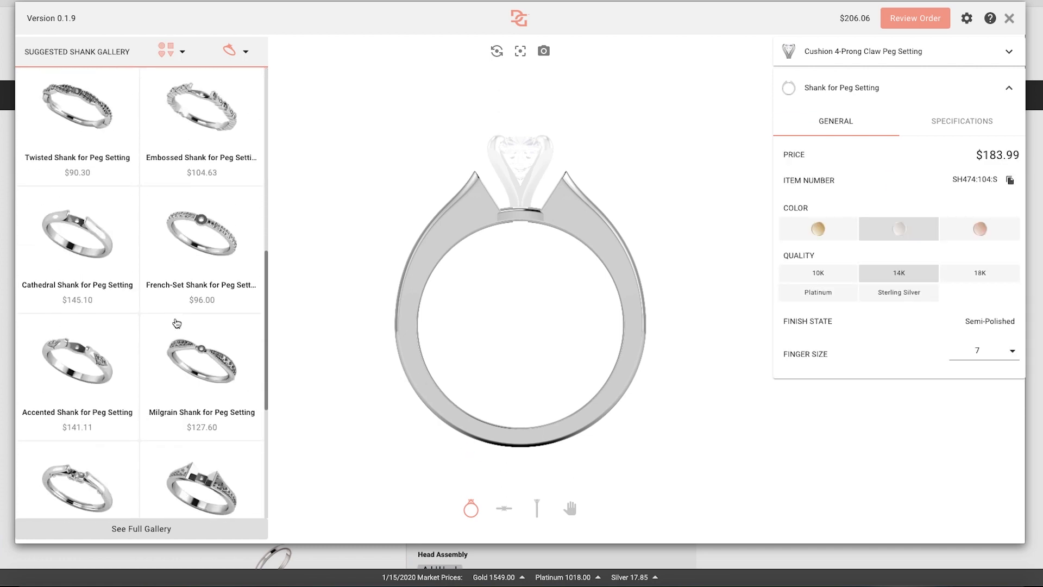
{"action": "left_click", "coordinate": [201, 233]}
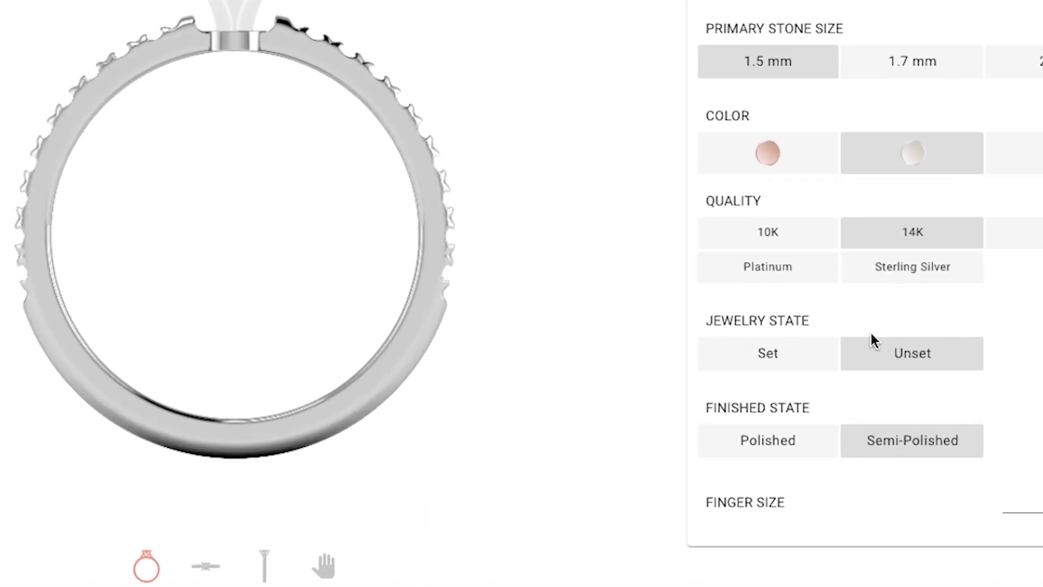
{"action": "left_click", "coordinate": [767, 354]}
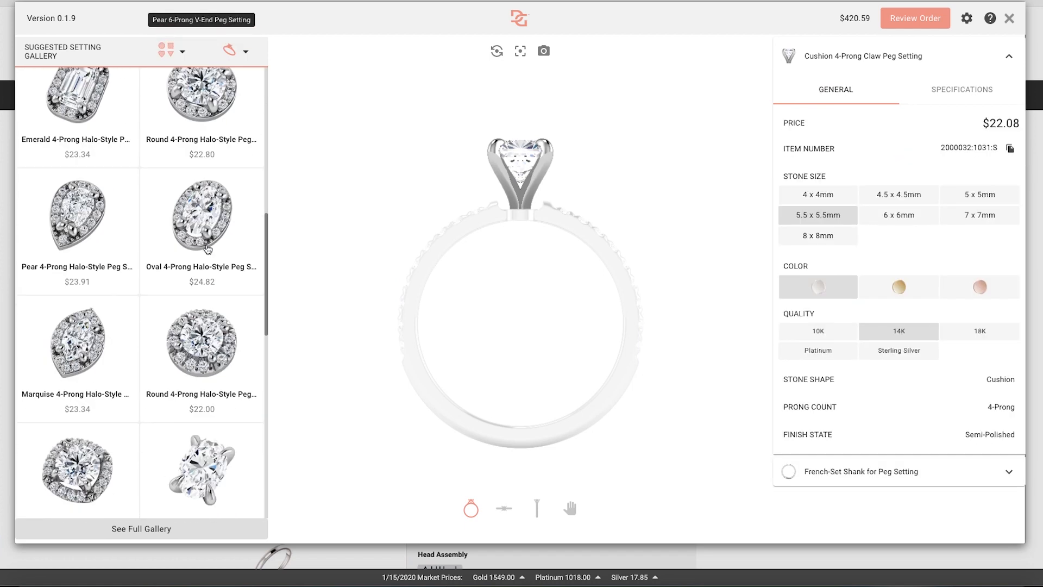
Switch to the Oval 4-Prong Halo-Style Peg Setting, previewing stone sizes and metal colours
{"action": "left_click", "coordinate": [202, 215]}
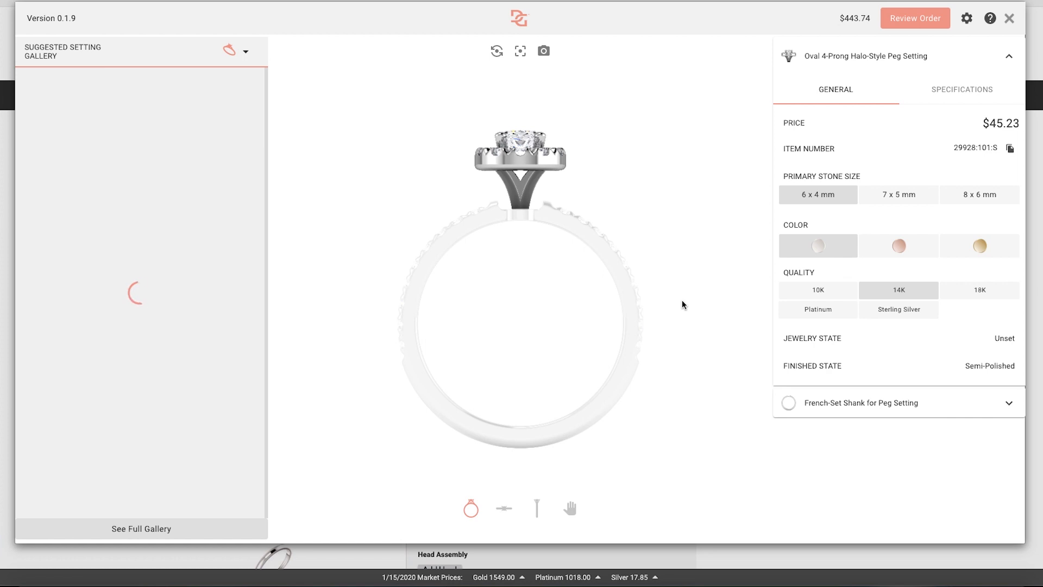
{"action": "left_click", "coordinate": [980, 195]}
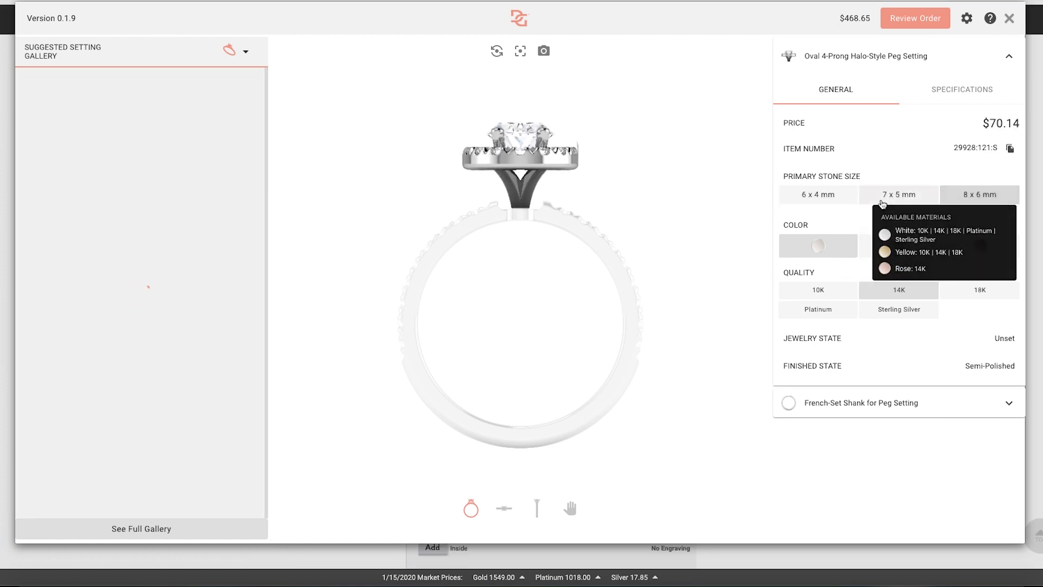
{"action": "left_click", "coordinate": [819, 194]}
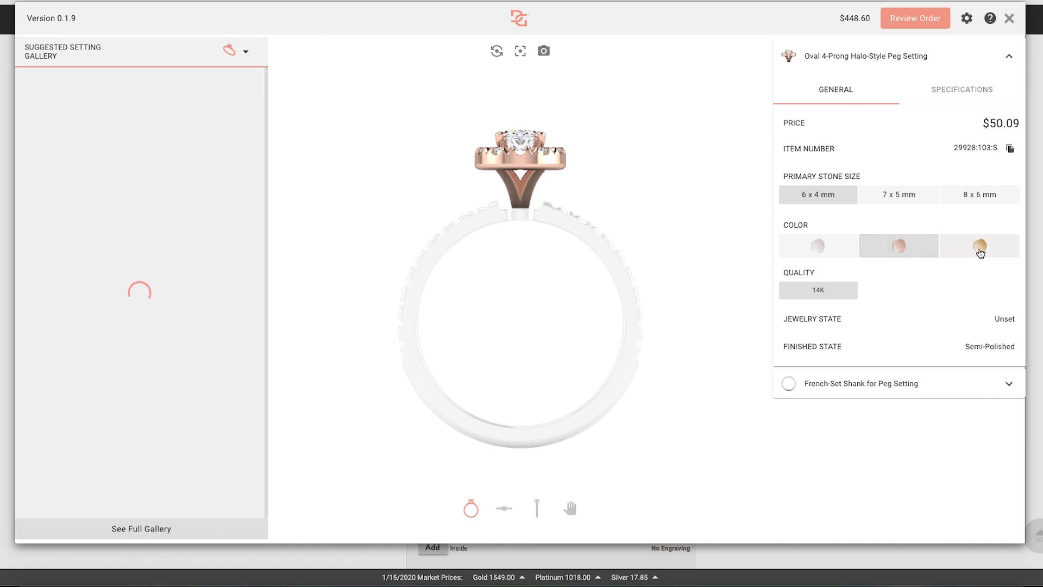
{"action": "left_click", "coordinate": [818, 246]}
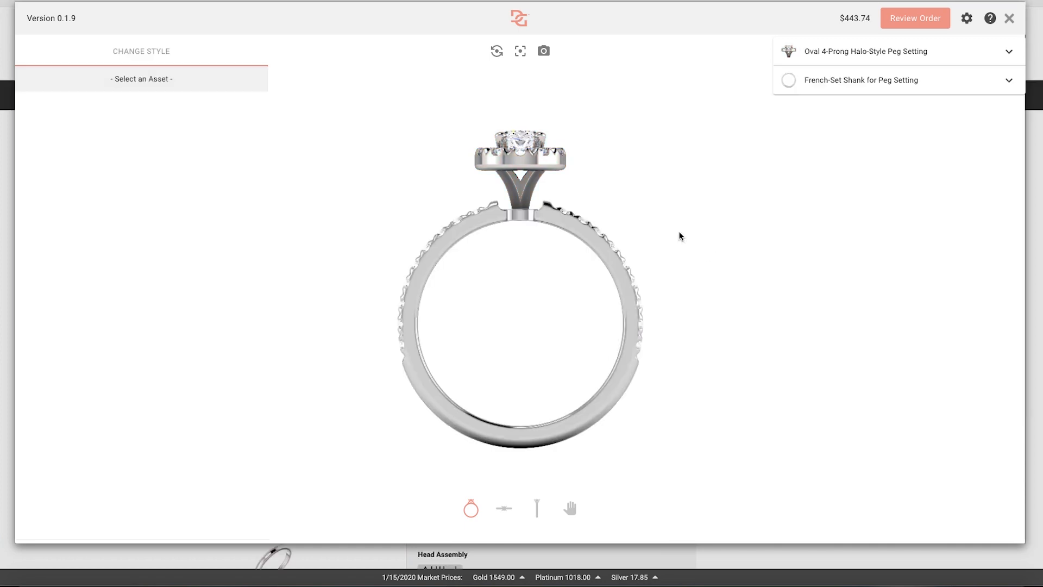
Check the ring's side and front views, then open Review Order showing $443.74
{"action": "left_click", "coordinate": [503, 509]}
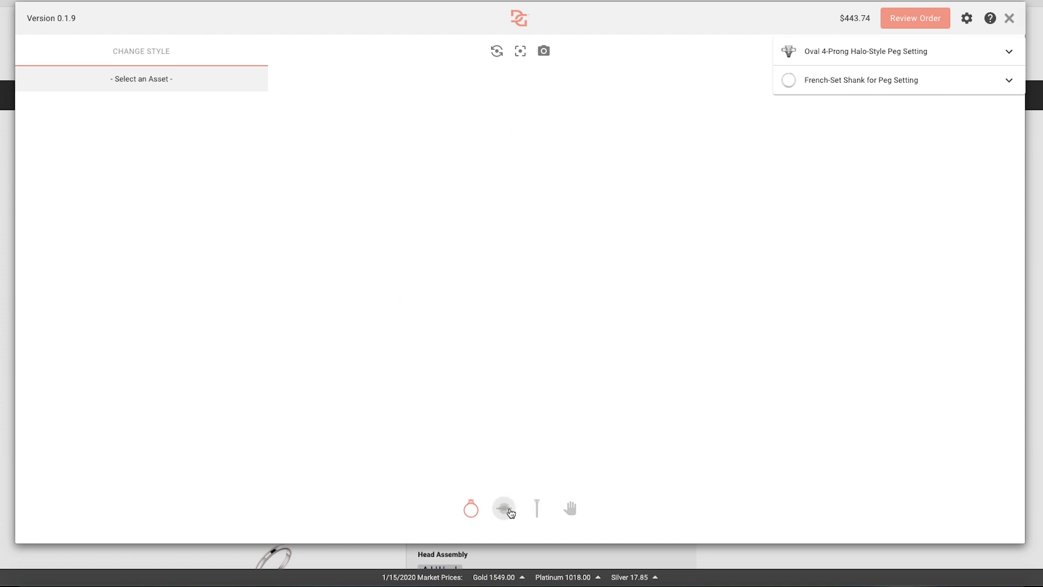
{"action": "left_click", "coordinate": [535, 508]}
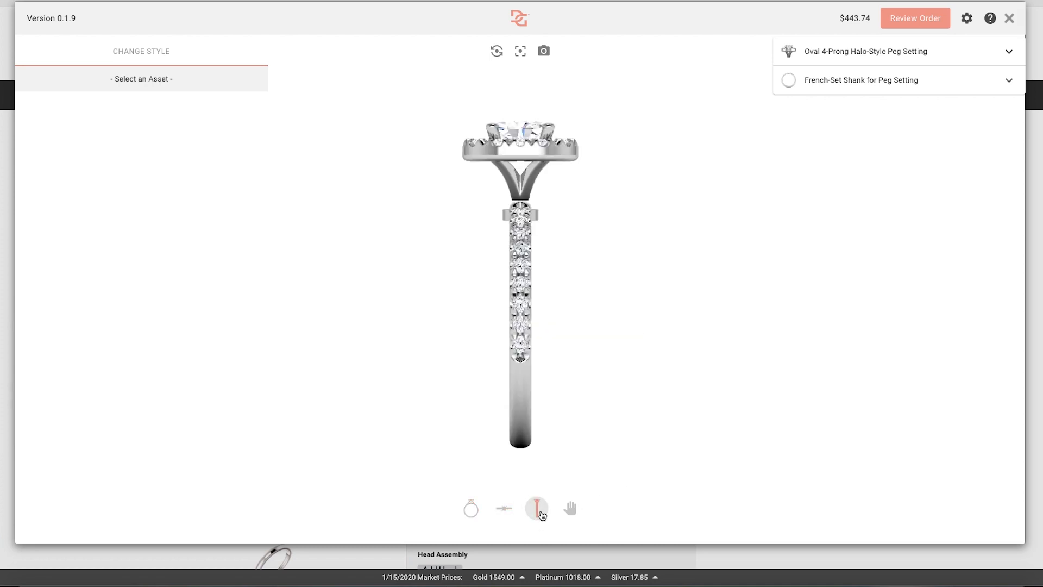
{"action": "left_click", "coordinate": [471, 508]}
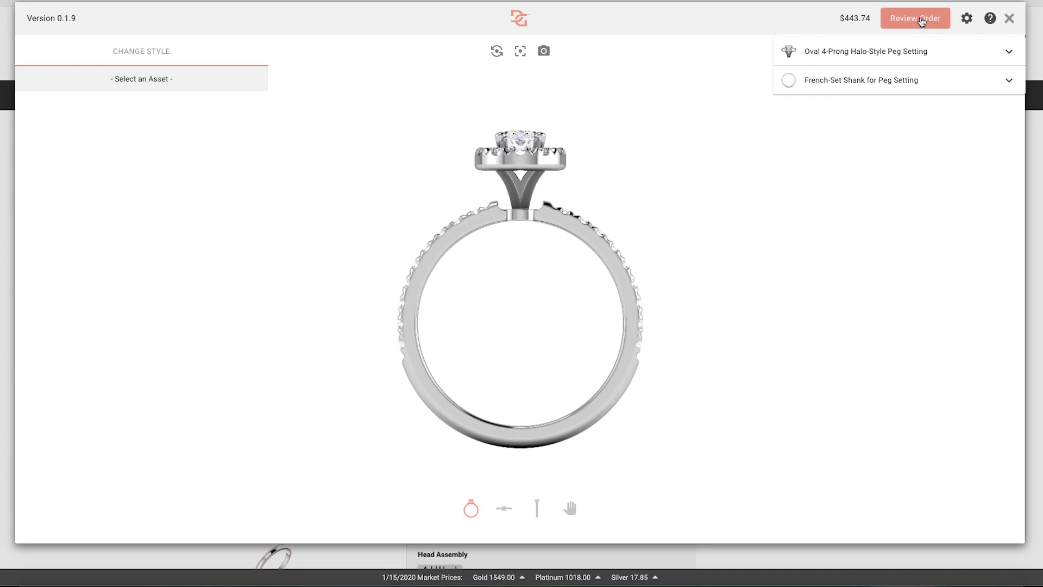
{"action": "left_click", "coordinate": [915, 18]}
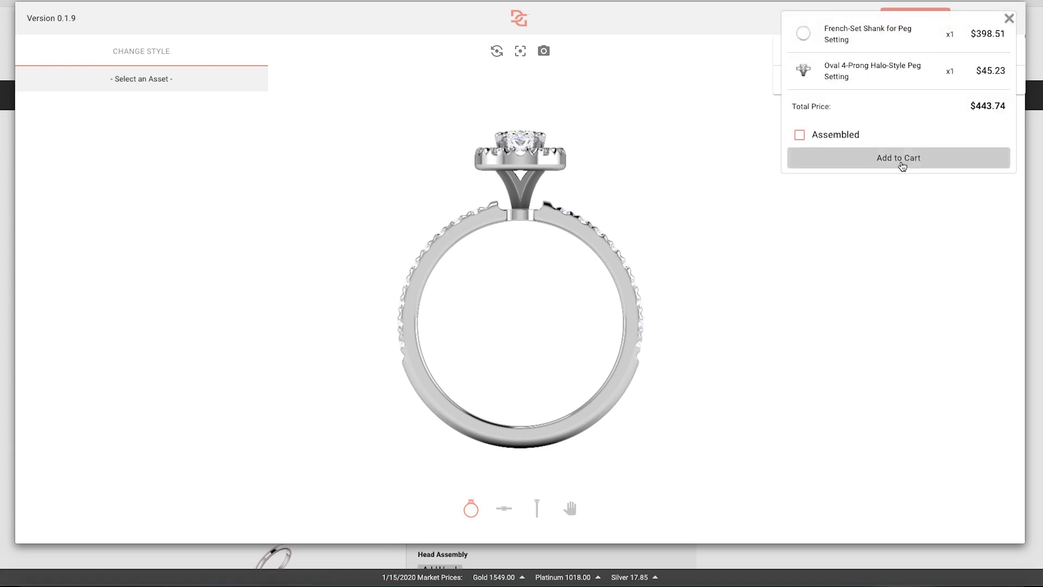